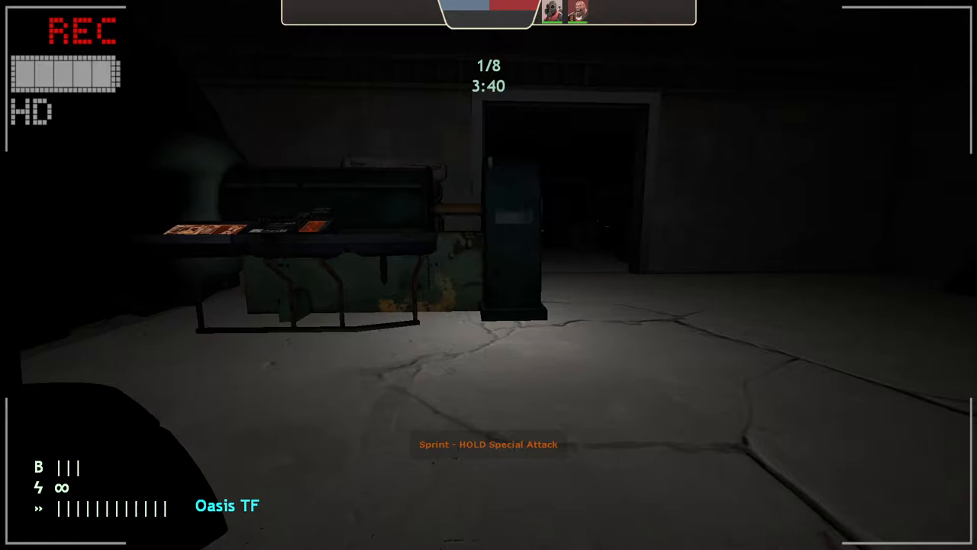
key("w")
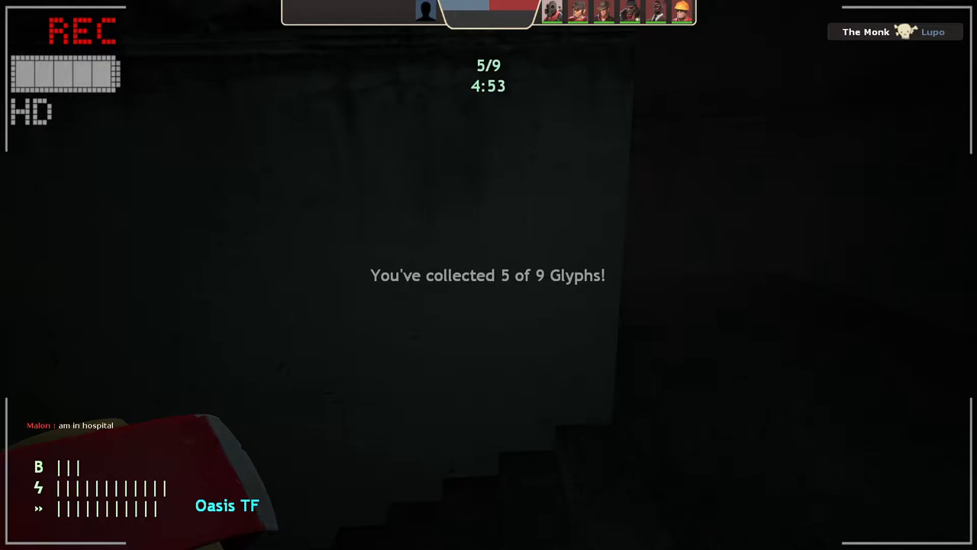
mouse_move(488, 275)
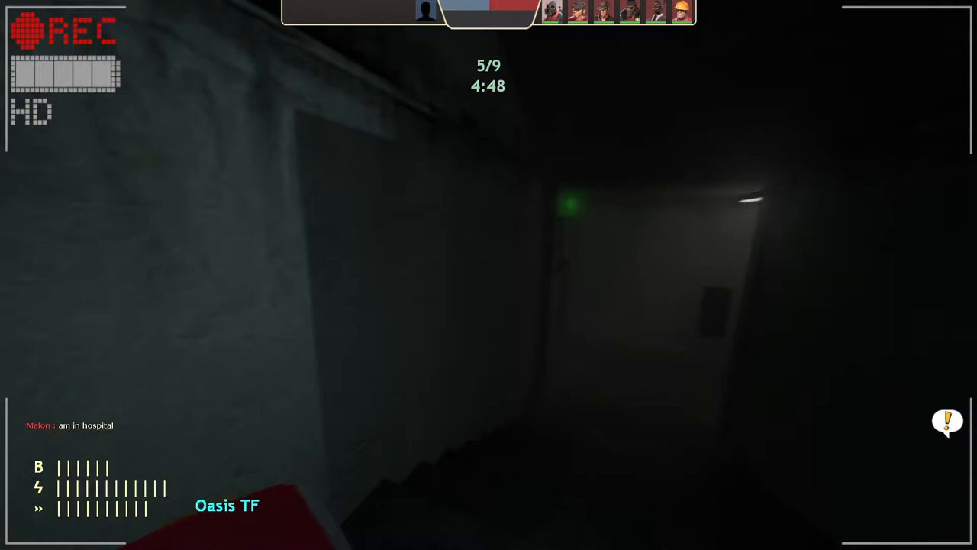